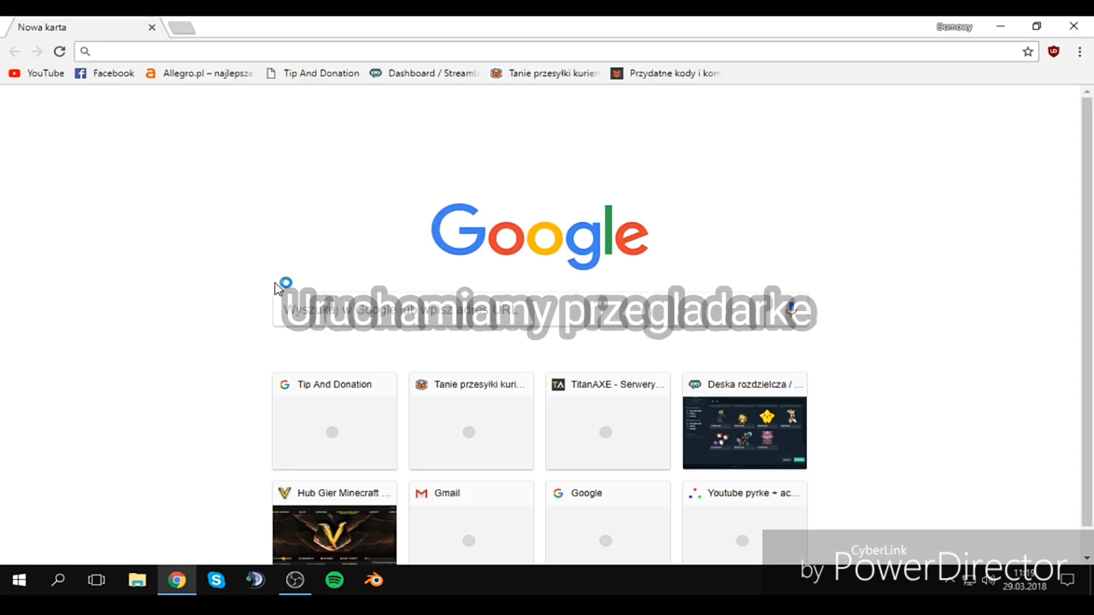
Search Chrome for 'windows iso' and open the Windows ISO Downloader 5.29 dobreprogramy result.
{"action": "type", "text": "windows iso"}
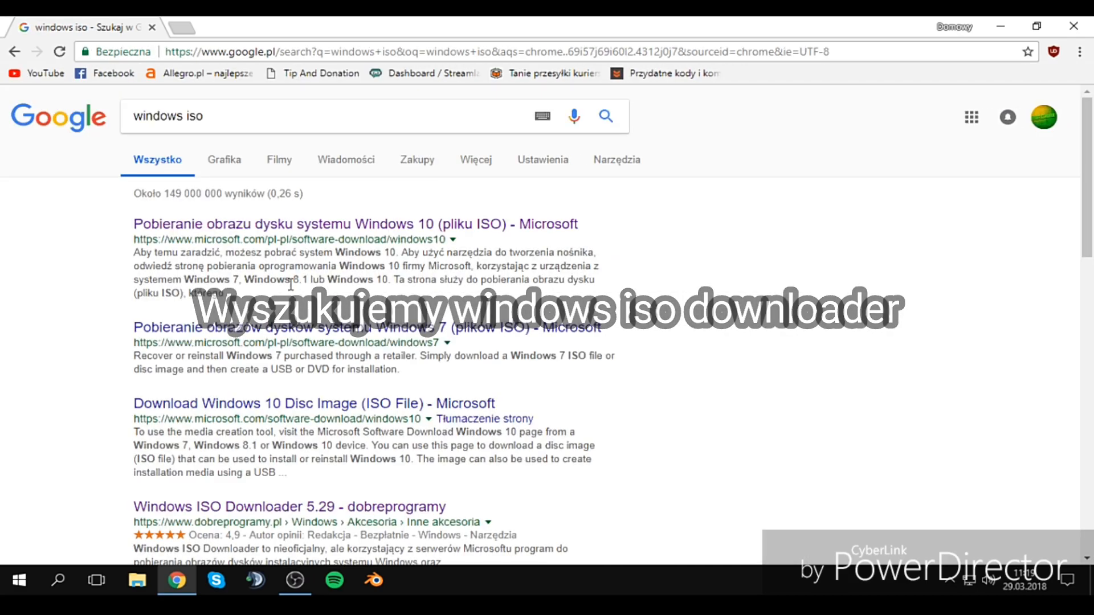
{"action": "scroll", "scroll_direction": "down", "scroll_amount": 3}
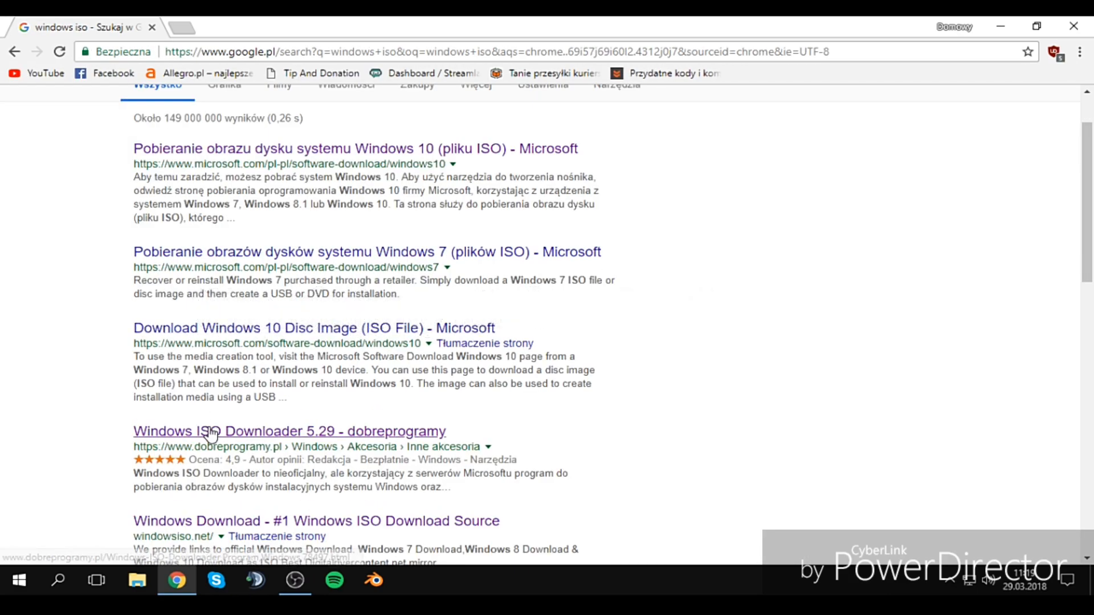
{"action": "left_click", "coordinate": [289, 431]}
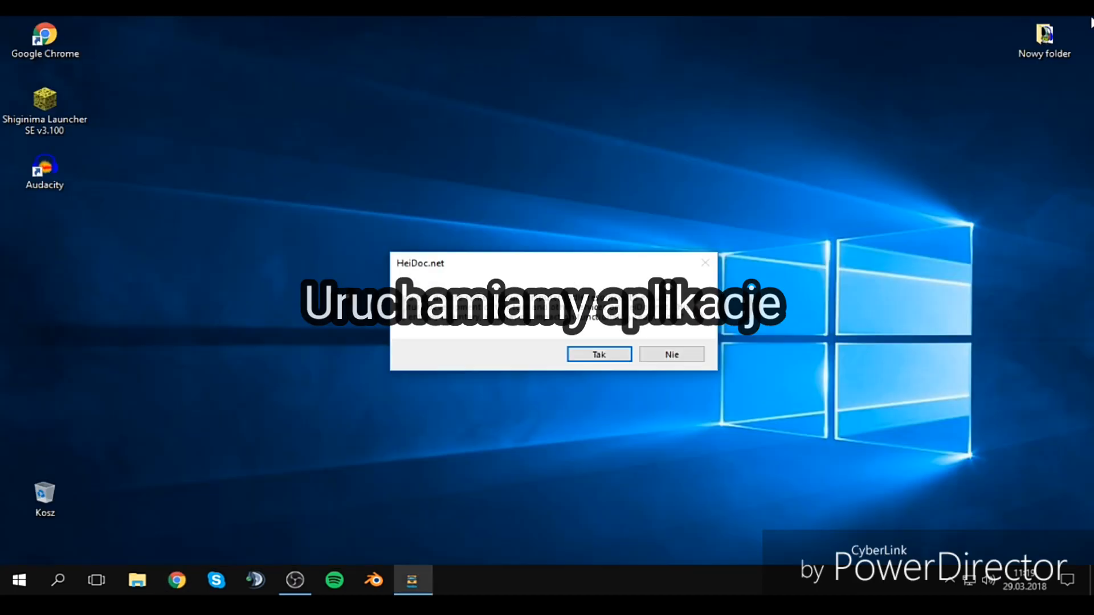
Confirm the HeiDoc.net launch prompt with Tak and agree to the terms of use.
{"action": "left_click", "coordinate": [598, 355]}
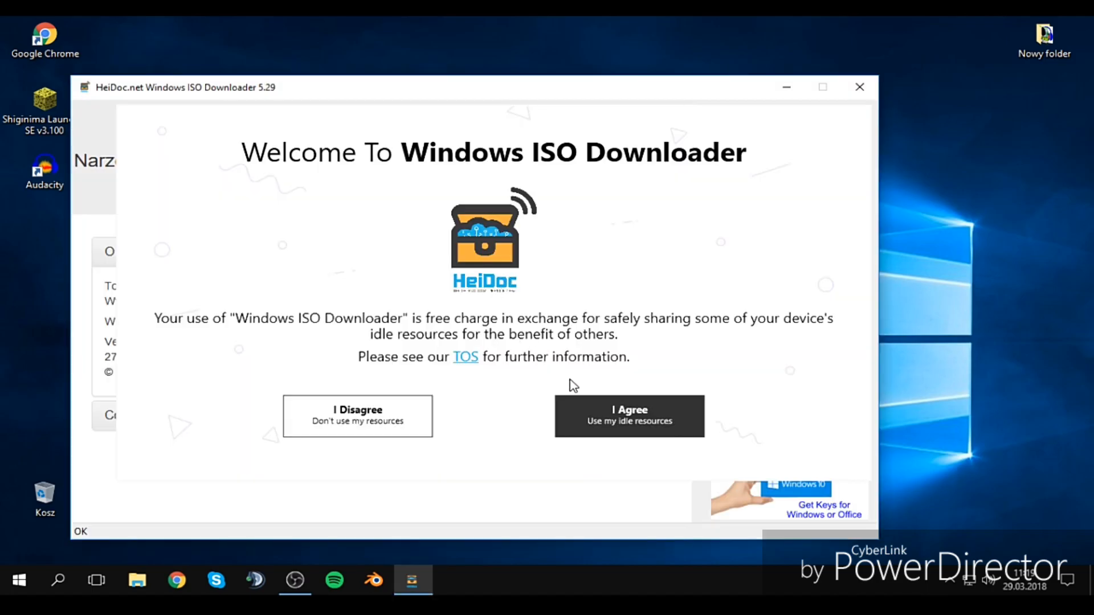
{"action": "left_click", "coordinate": [629, 416]}
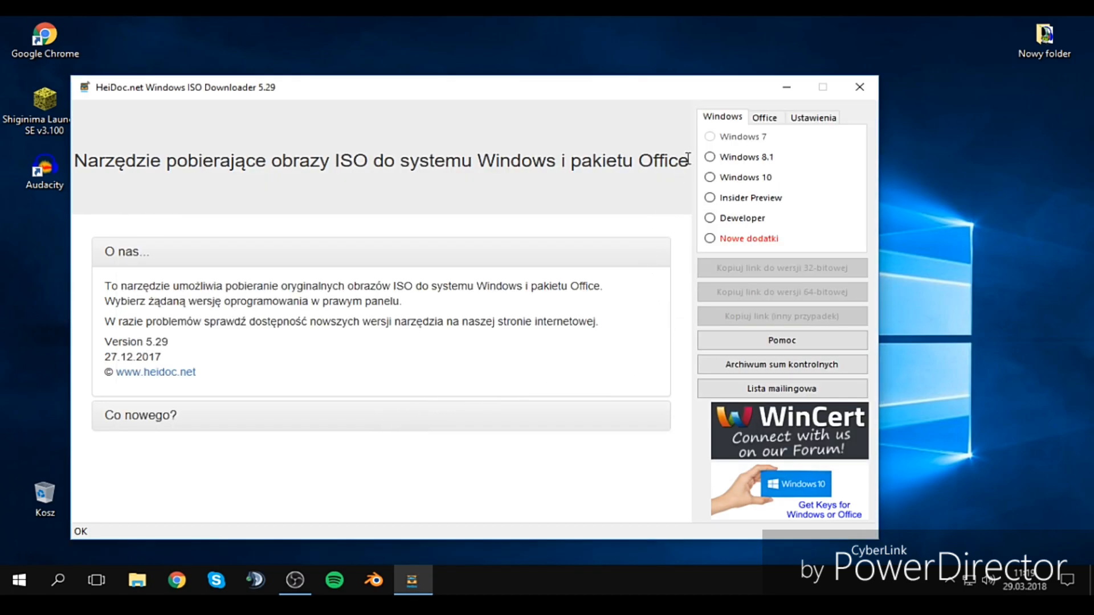
Select Windows 10 and choose the Windows 10 Home/Pro edition from the version list.
{"action": "left_click", "coordinate": [710, 178]}
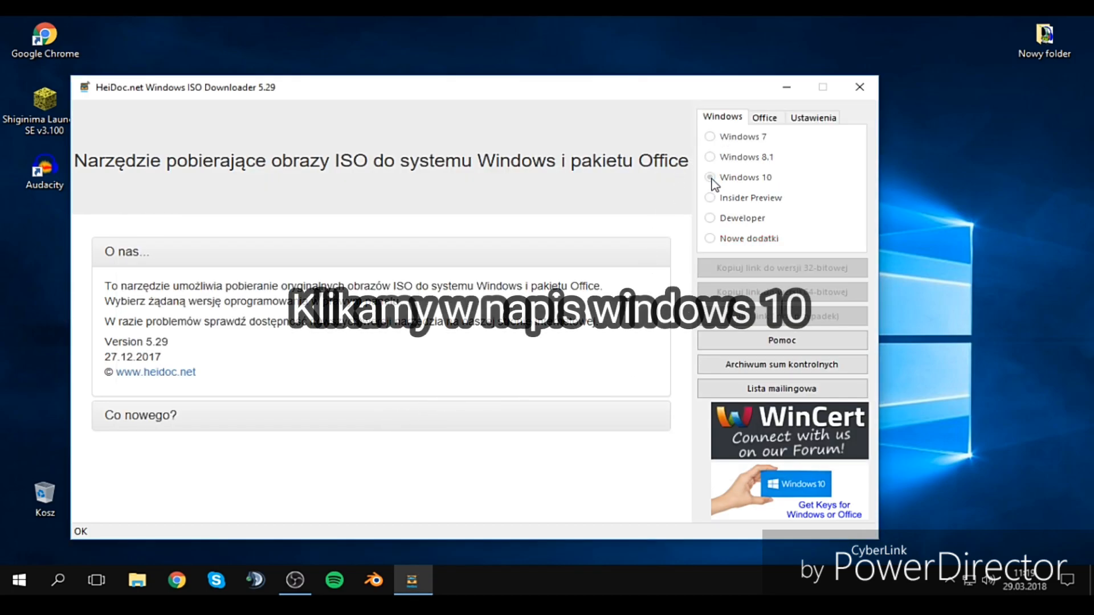
{"action": "left_click", "coordinate": [710, 178]}
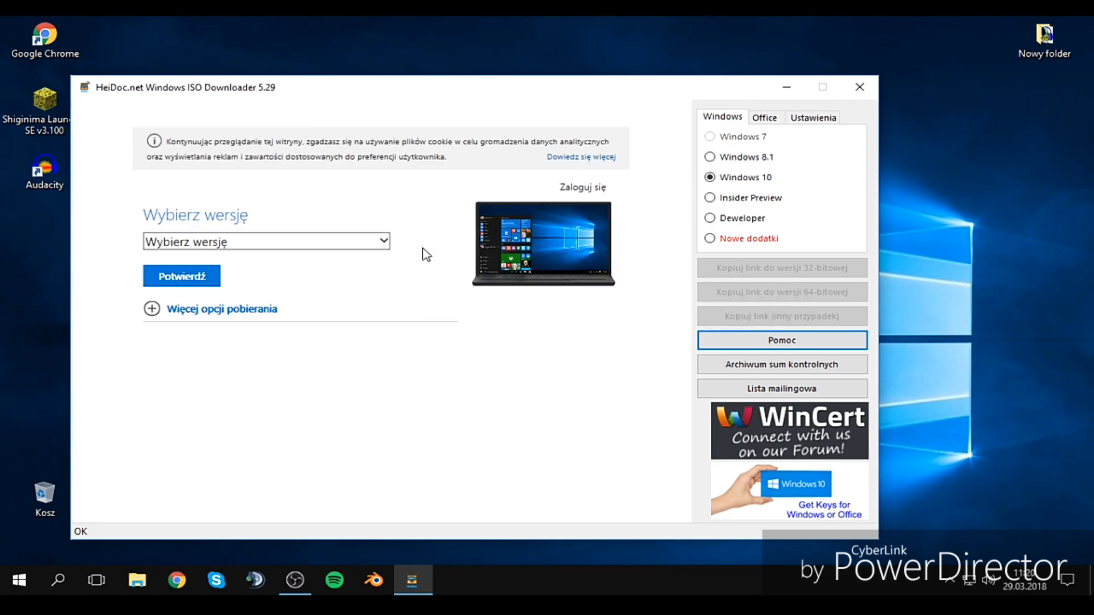
{"action": "left_click", "coordinate": [266, 240]}
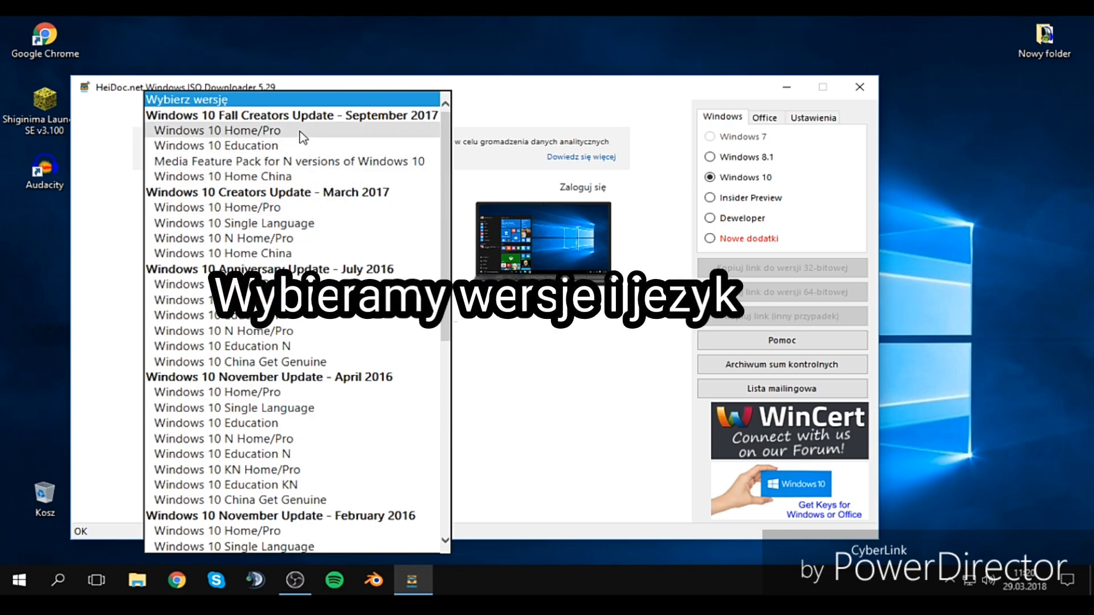
{"action": "left_click", "coordinate": [216, 130]}
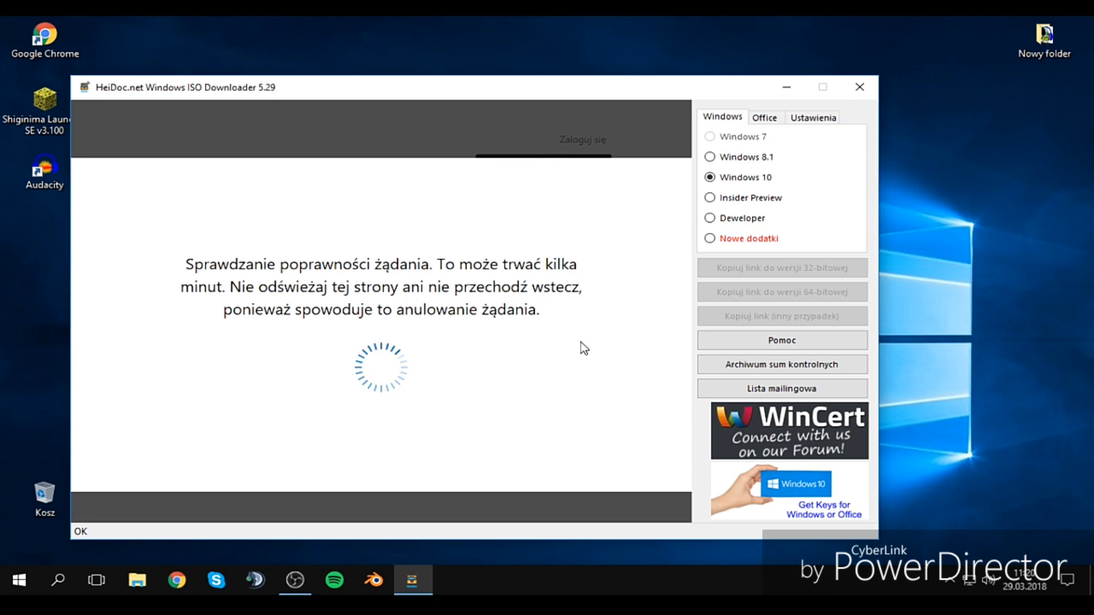
{"action": "mouse_move", "coordinate": [557, 335]}
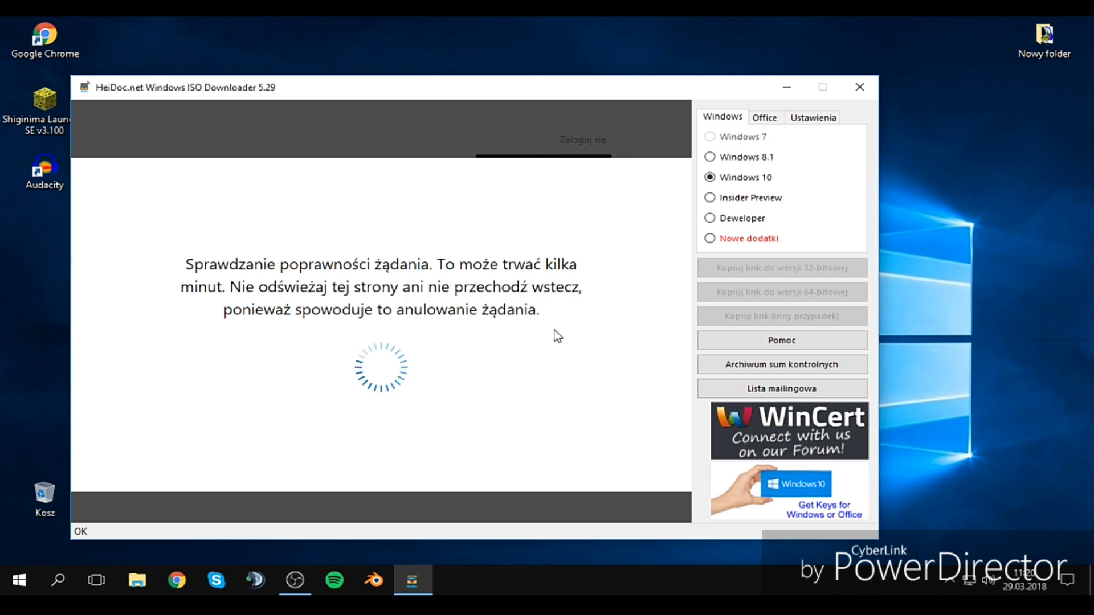
{"action": "mouse_move", "coordinate": [523, 355]}
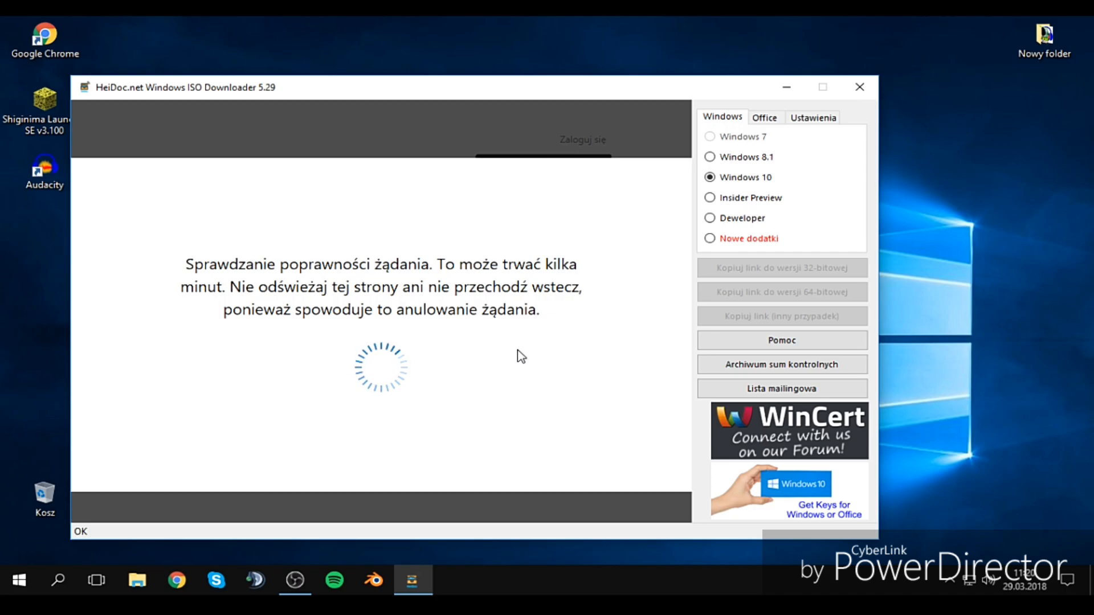
{"action": "mouse_move", "coordinate": [495, 369]}
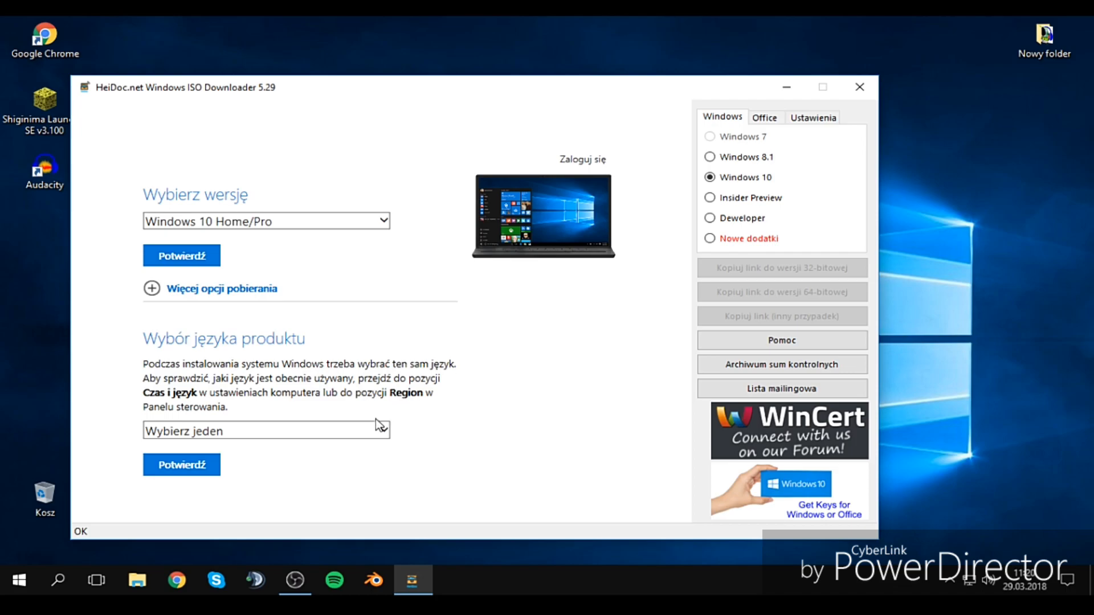
Choose Polski as the product language and confirm it with Potwierdź.
{"action": "left_click", "coordinate": [265, 431]}
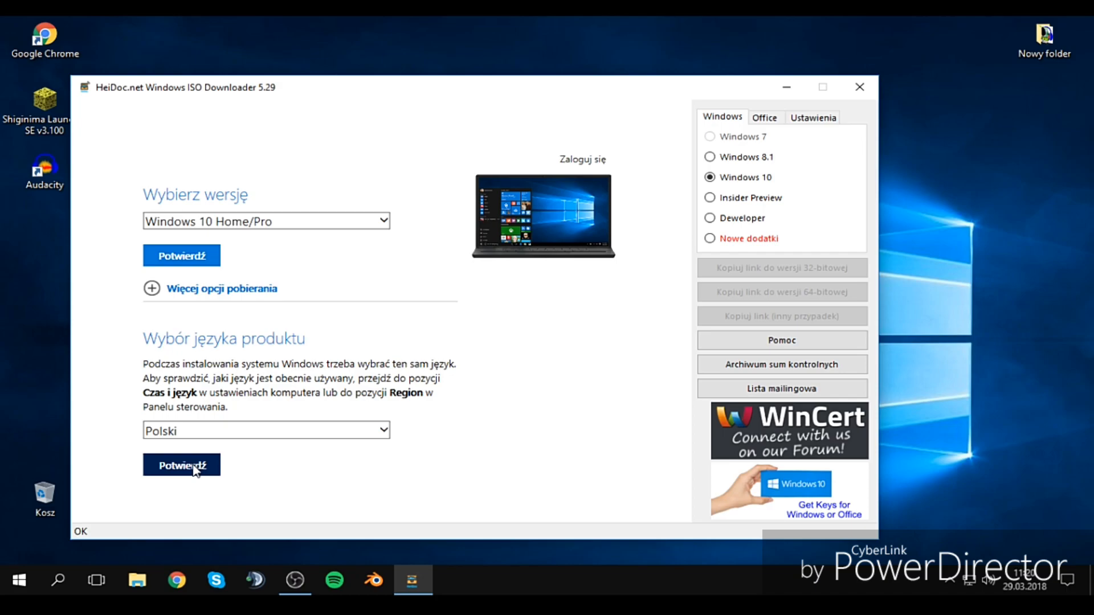
{"action": "left_click", "coordinate": [181, 465]}
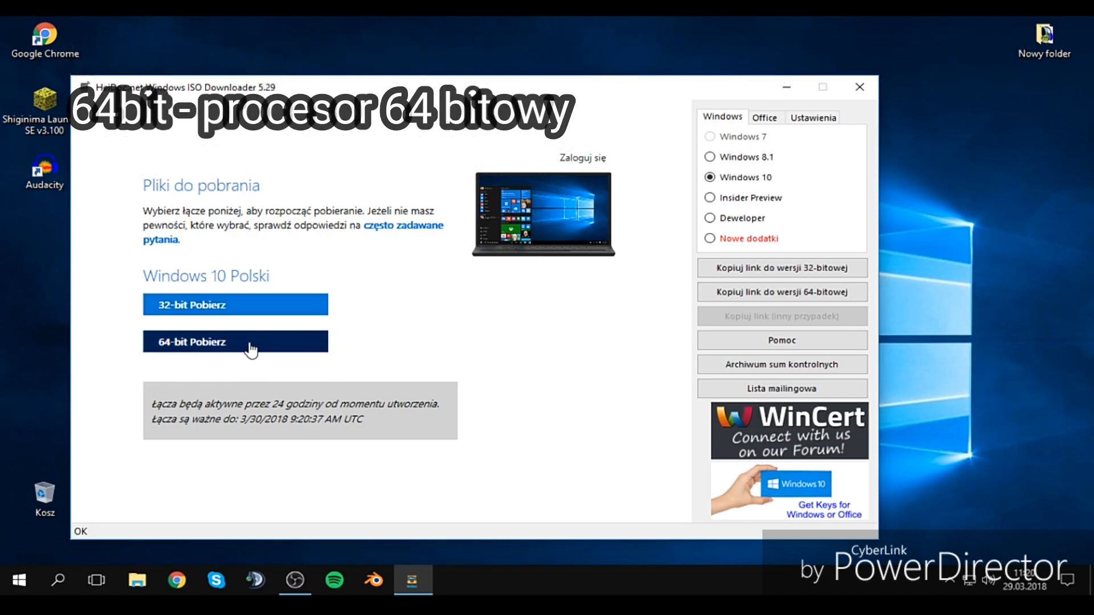
Start the 64-bit Polski download and save Win10_1709_Polish_x64.iso to the Pulpit desktop.
{"action": "left_click", "coordinate": [235, 342]}
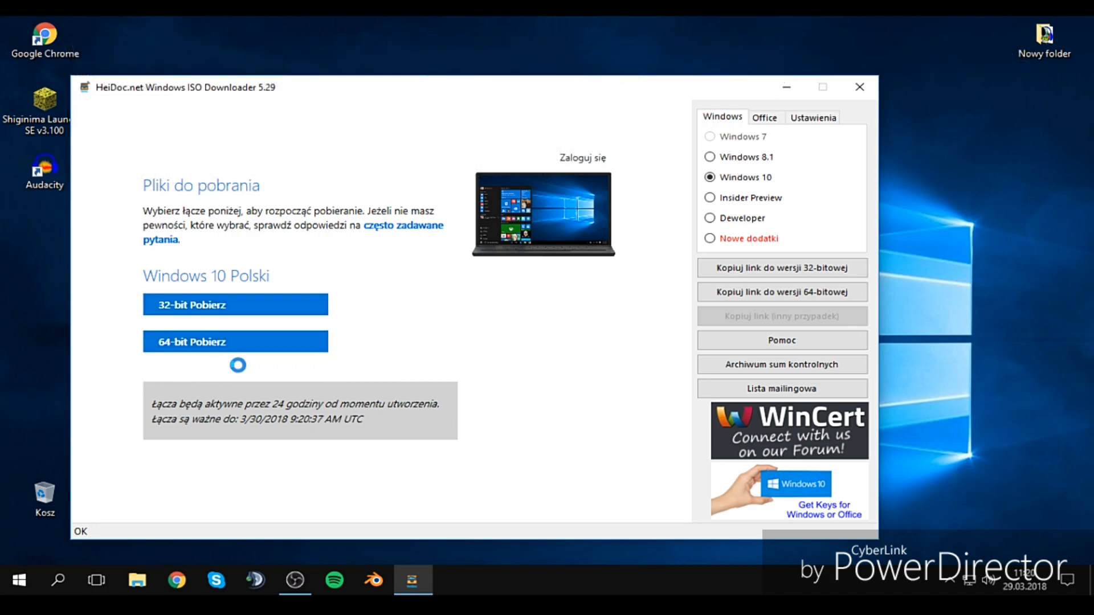
{"action": "left_click", "coordinate": [235, 341]}
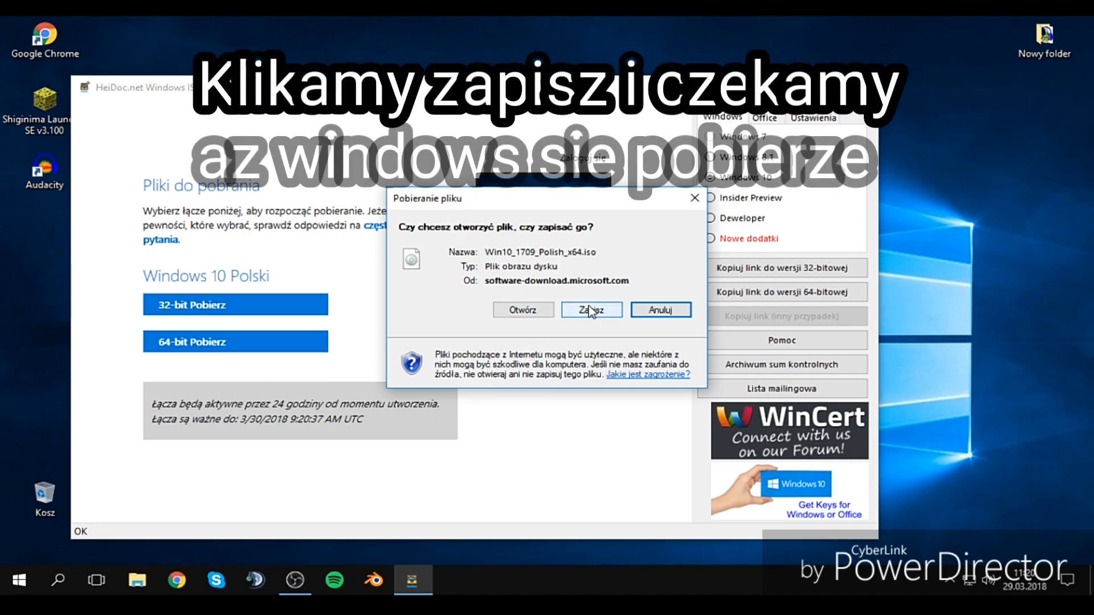
{"action": "left_click", "coordinate": [590, 309]}
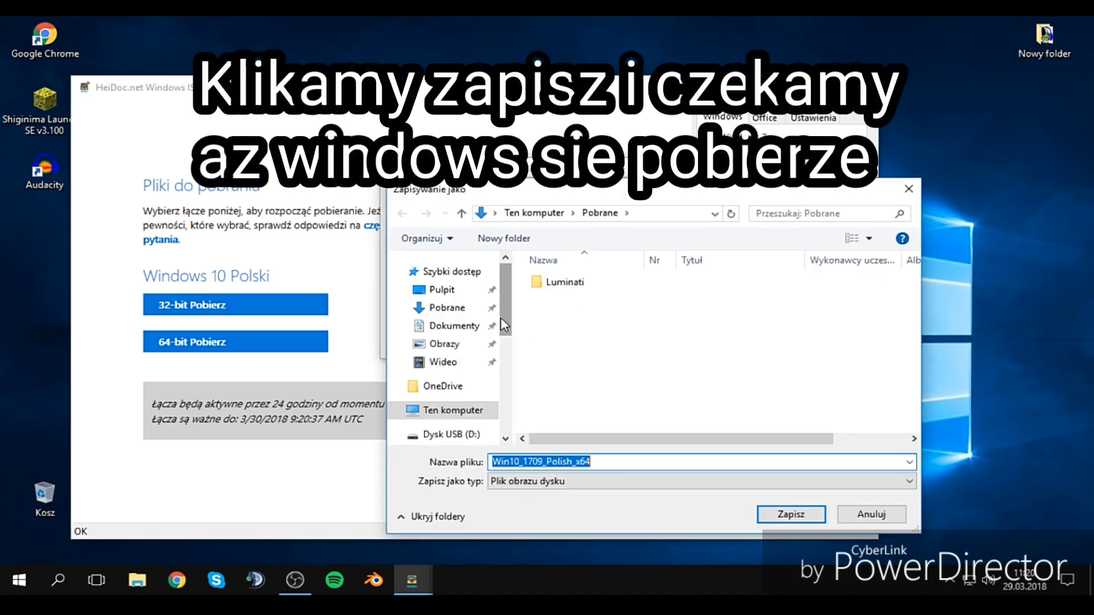
{"action": "left_click", "coordinate": [441, 288]}
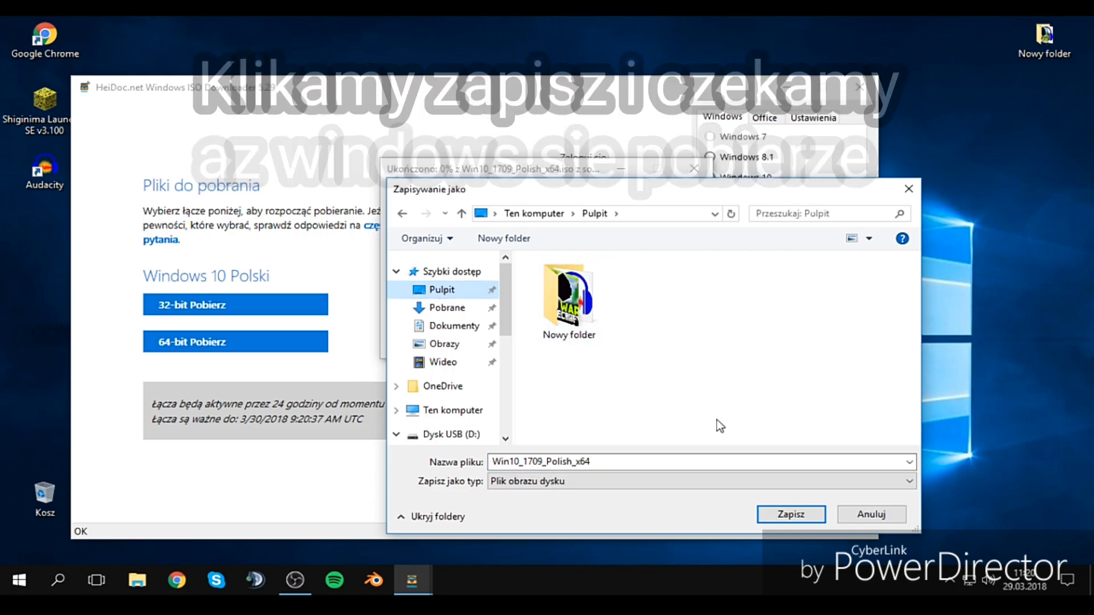
{"action": "left_click", "coordinate": [788, 514]}
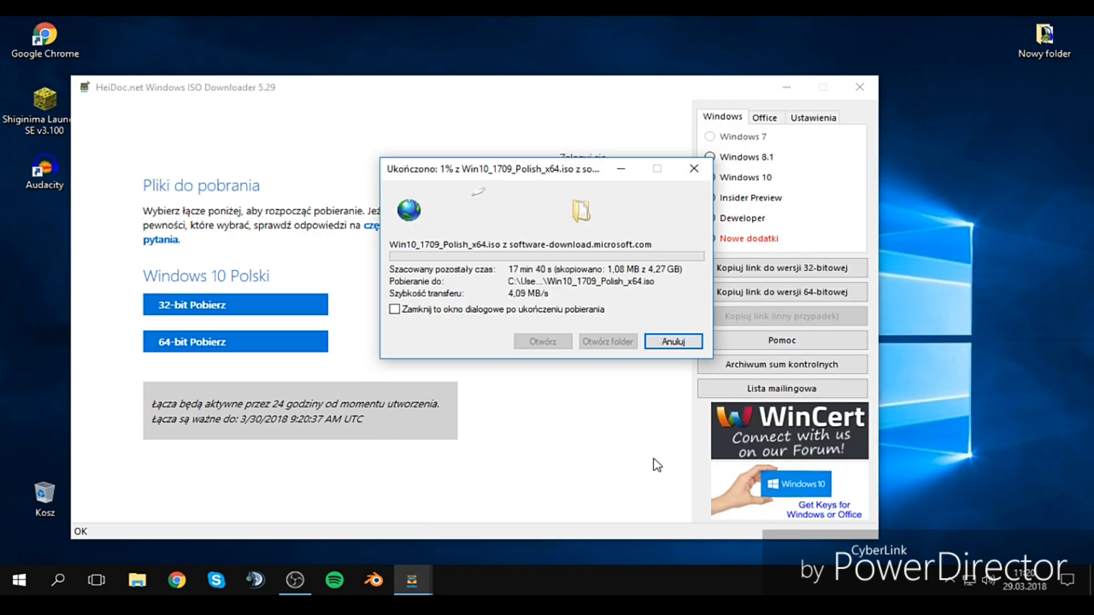